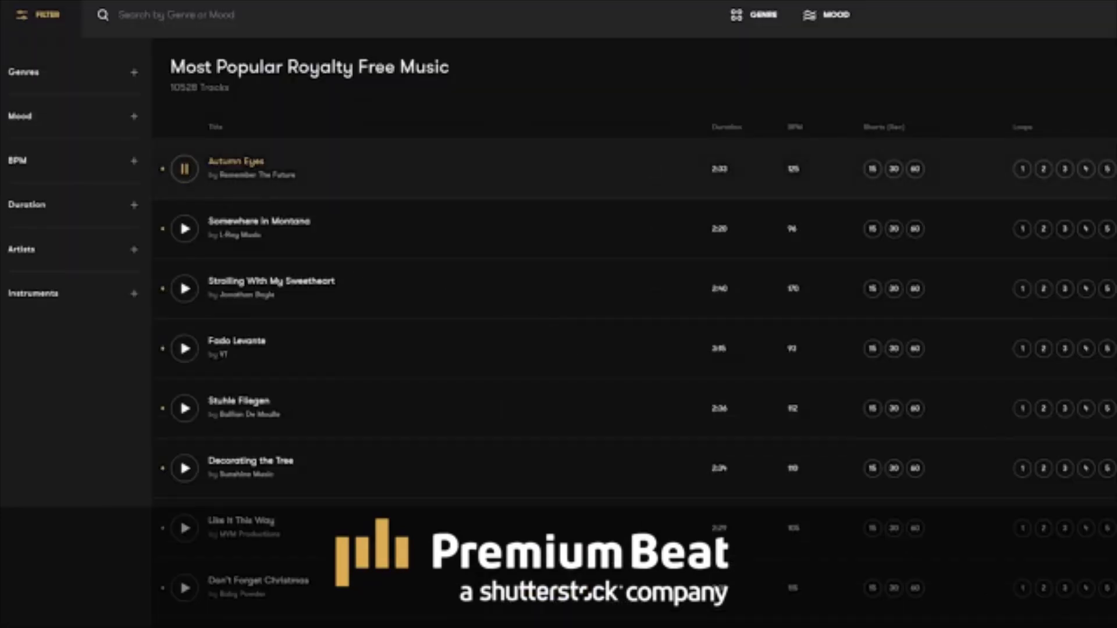
Expand the Genres filter in PremiumBeat's Most Popular sidebar.
{"action": "scroll", "scroll_direction": "down", "scroll_amount": 3}
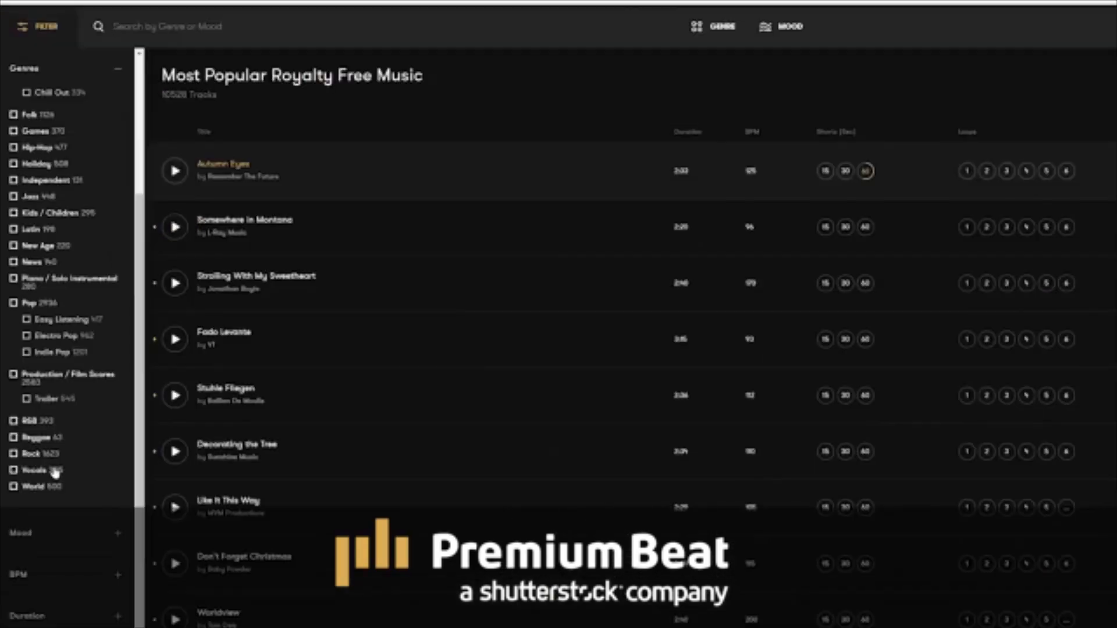
{"action": "left_click", "coordinate": [119, 69]}
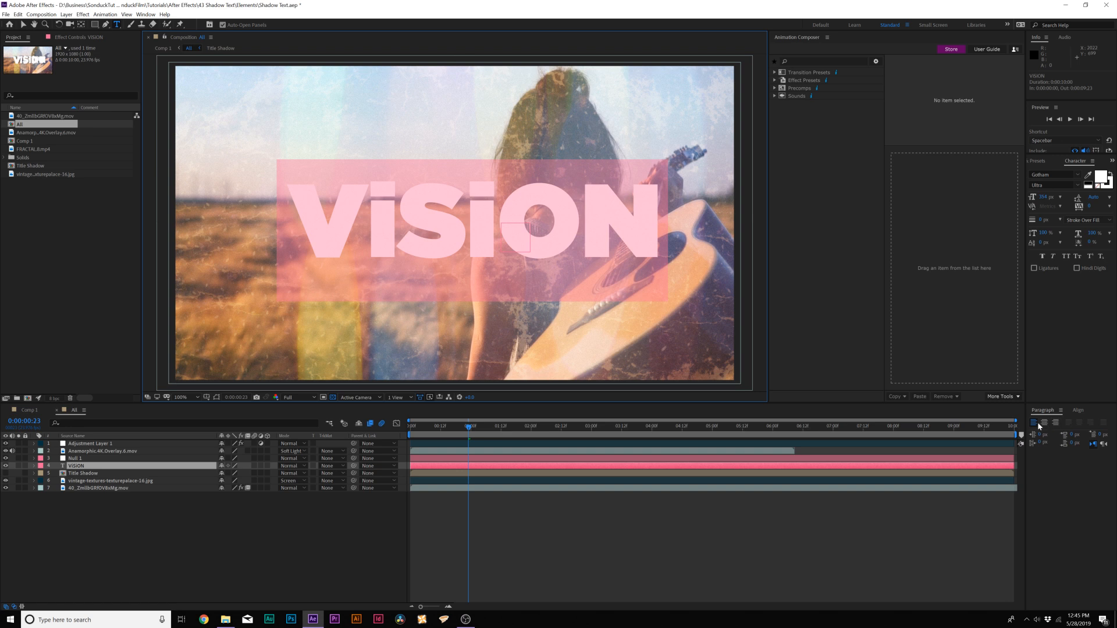
Select the VISION text layer in the All composition's timeline.
{"action": "left_click", "coordinate": [1077, 409]}
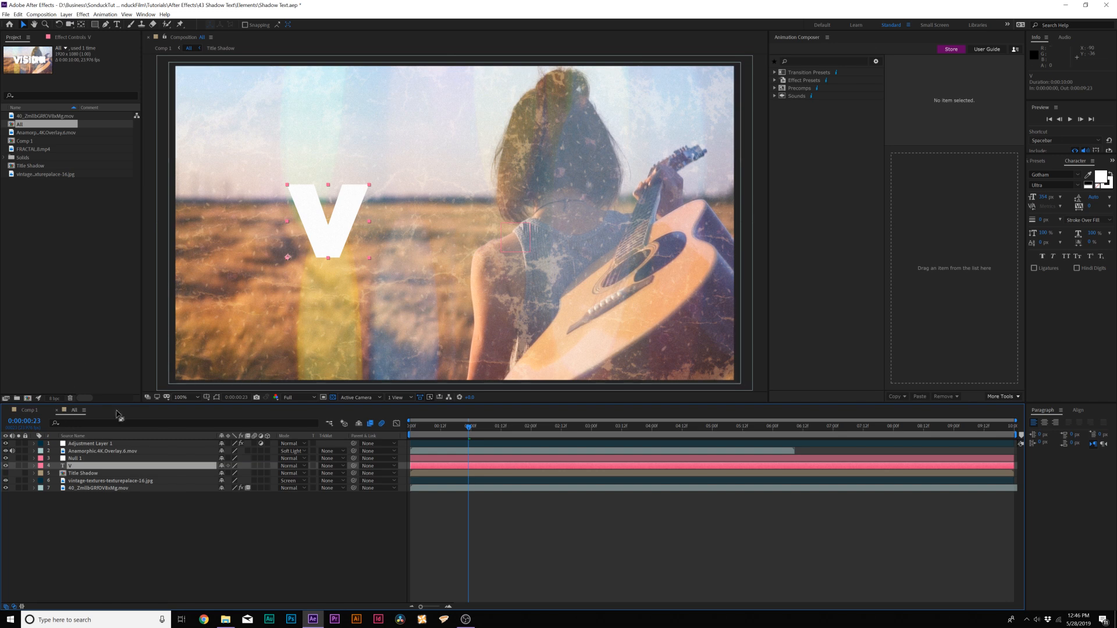
Select the V letter layer from the rebuilt single-letter VISION layers.
{"action": "left_click", "coordinate": [17, 14]}
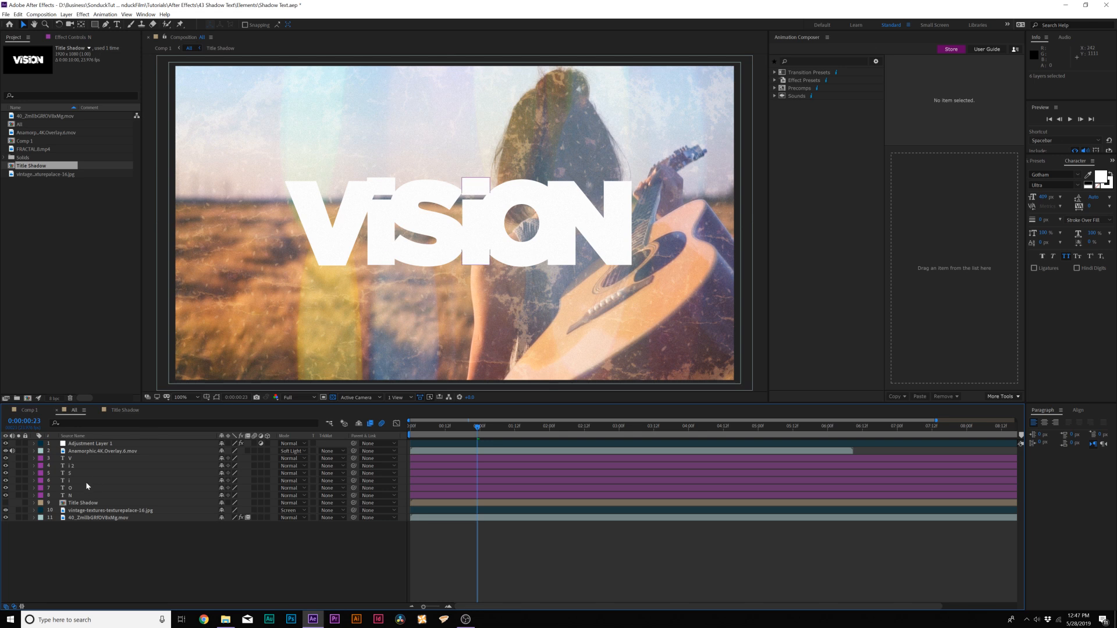
Add a Drop Shadow layer style to all letter layers and raise its Distance and Size.
{"action": "left_click", "coordinate": [70, 481]}
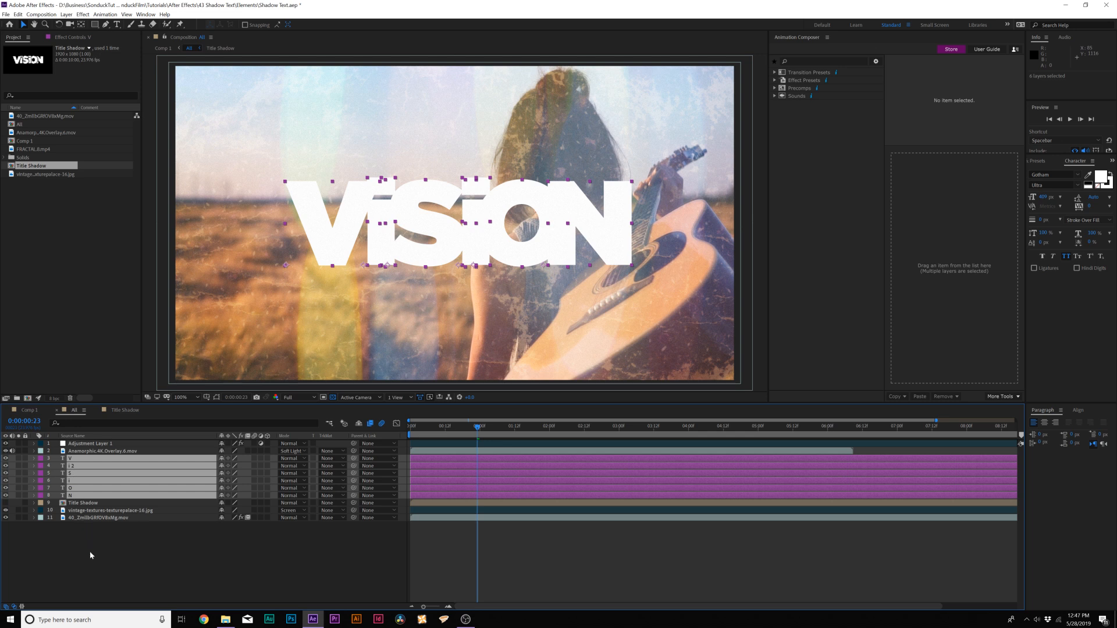
{"action": "left_click", "coordinate": [65, 14]}
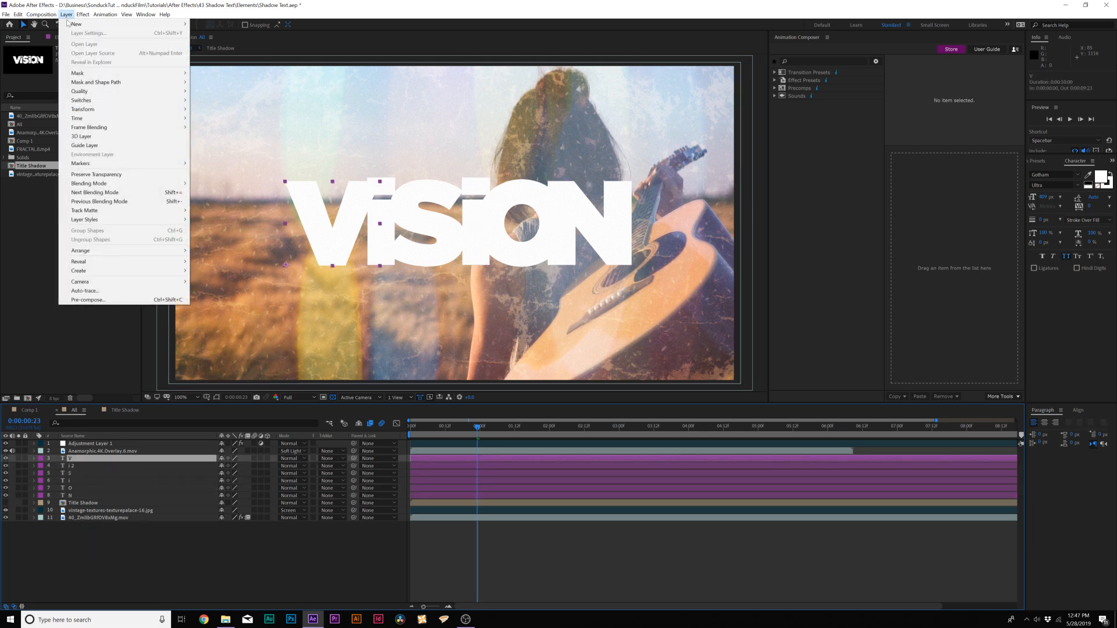
{"action": "mouse_move", "coordinate": [84, 220]}
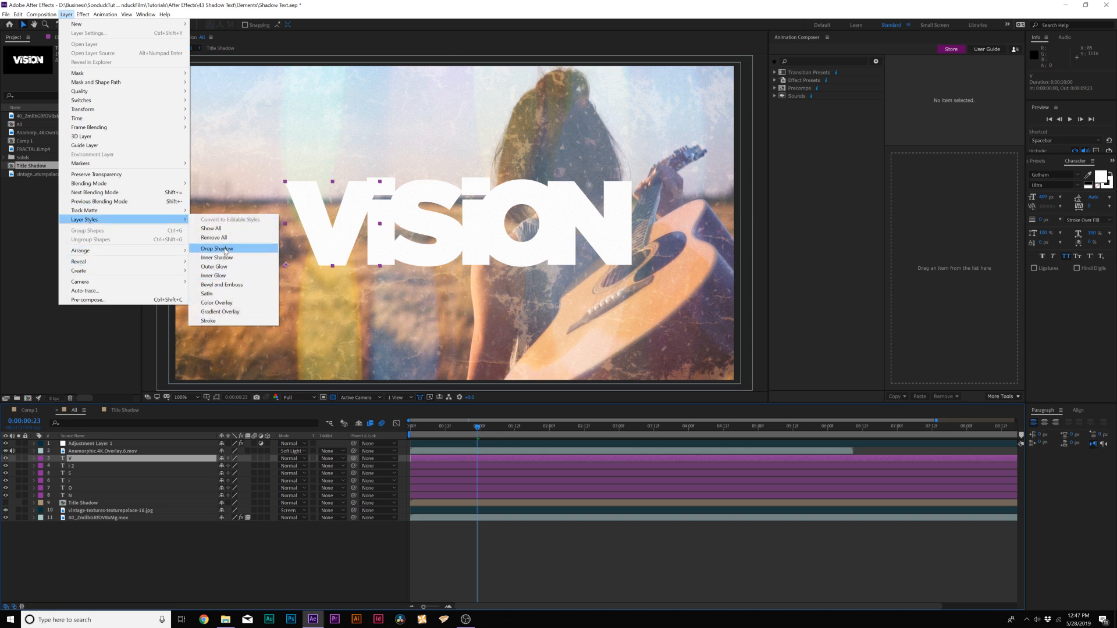
{"action": "left_click", "coordinate": [217, 249]}
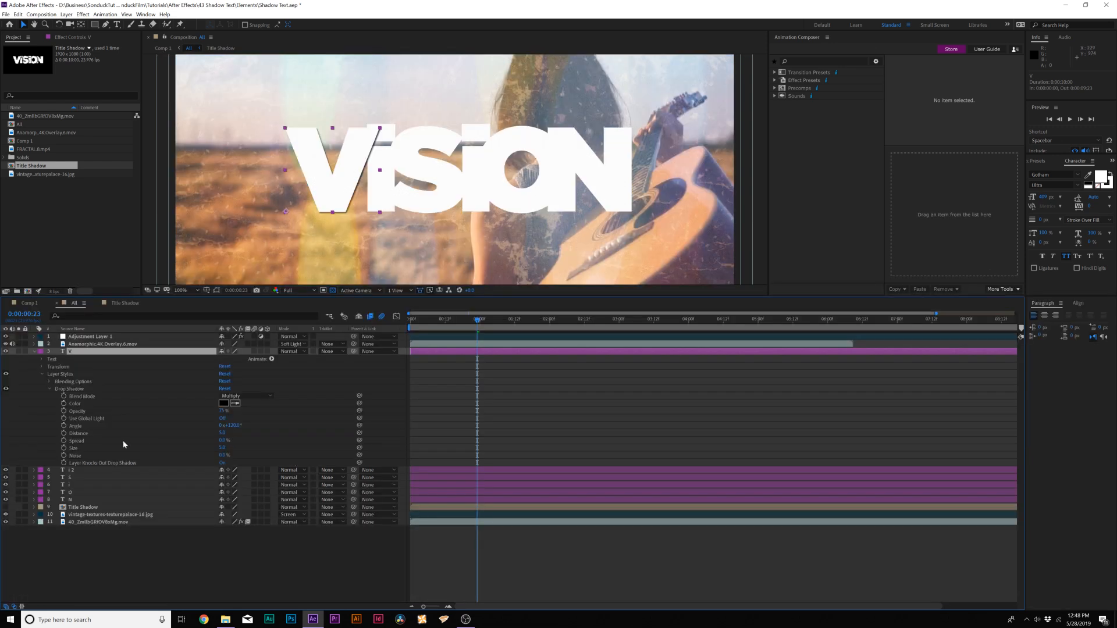
{"action": "mouse_move", "coordinate": [223, 433]}
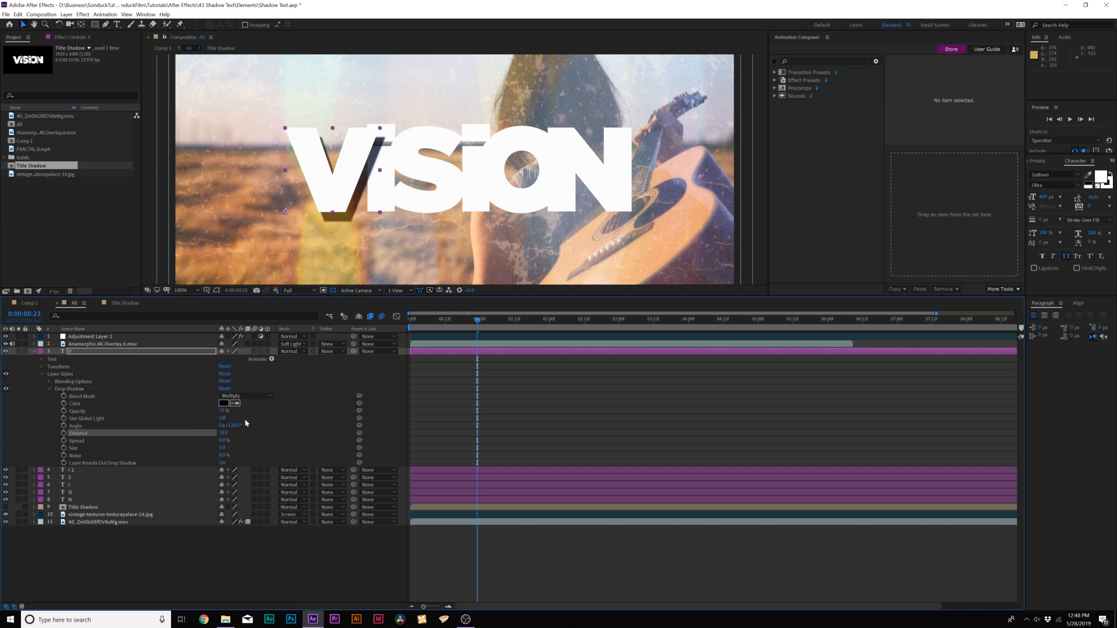
{"action": "left_click_drag", "start_coordinate": [224, 447], "coordinate": [240, 447]}
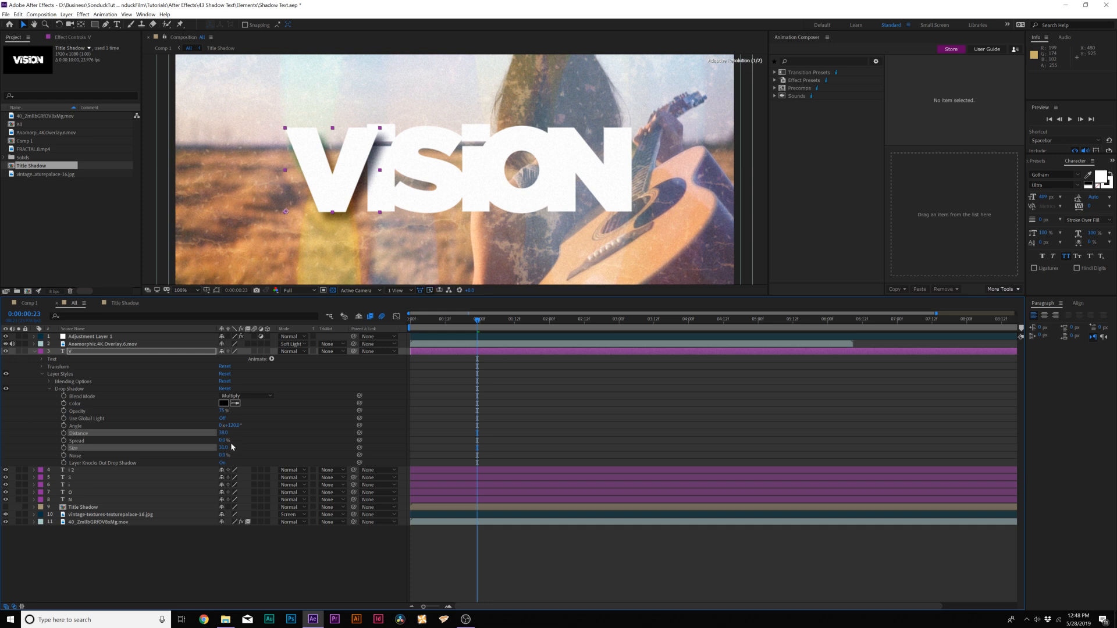
{"action": "left_click_drag", "start_coordinate": [224, 433], "coordinate": [228, 433]}
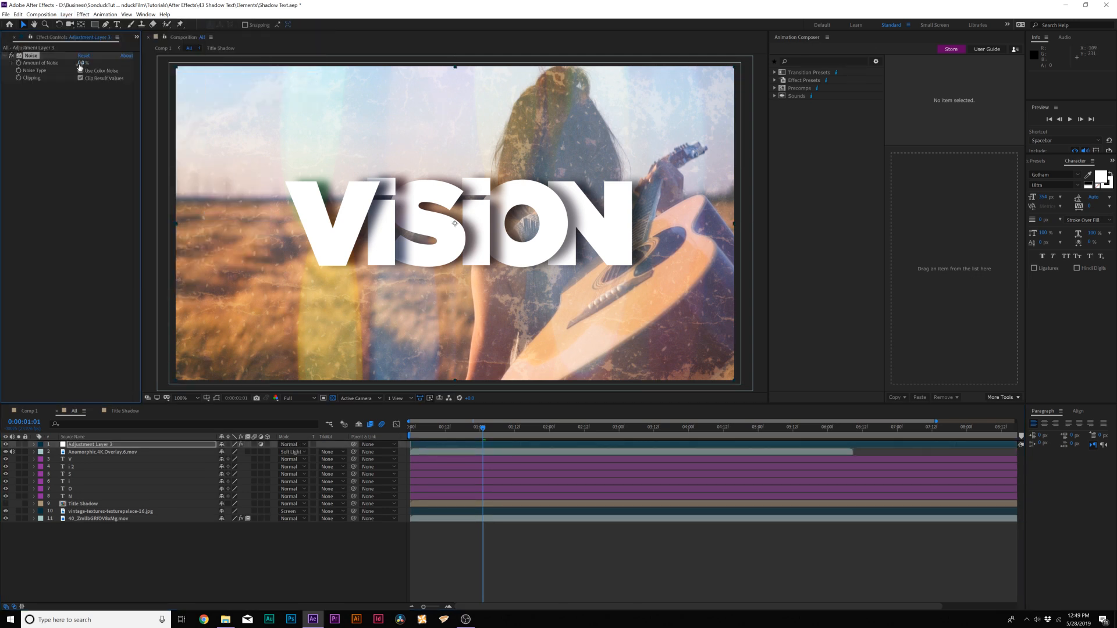
Set the Amount of Noise on the adjustment layer and view the full frame.
{"action": "left_click", "coordinate": [84, 62]}
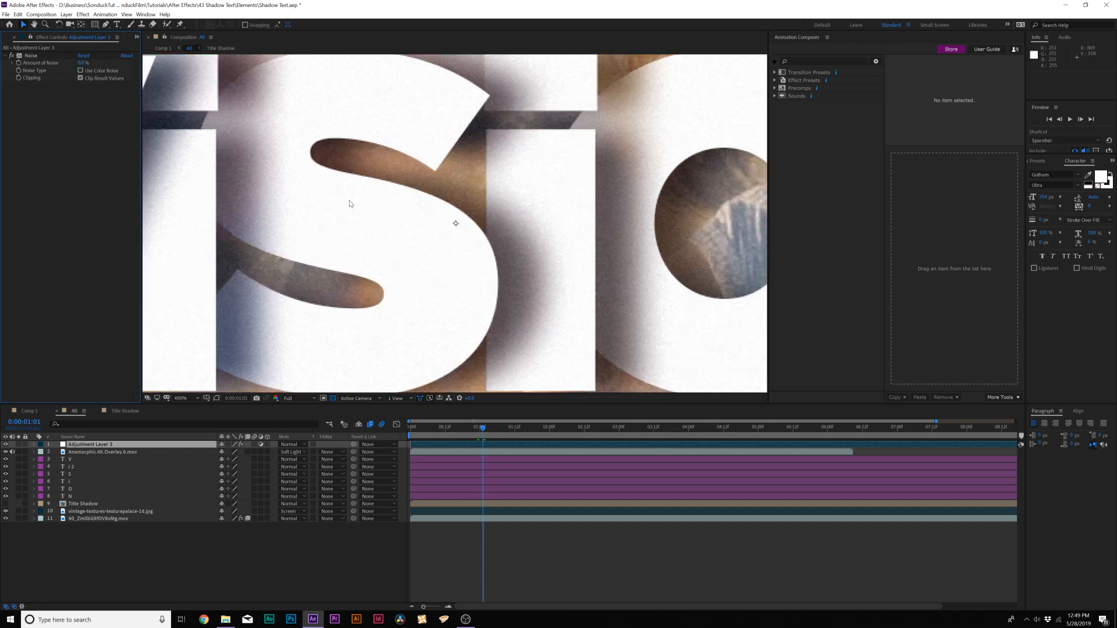
{"action": "left_click", "coordinate": [180, 398]}
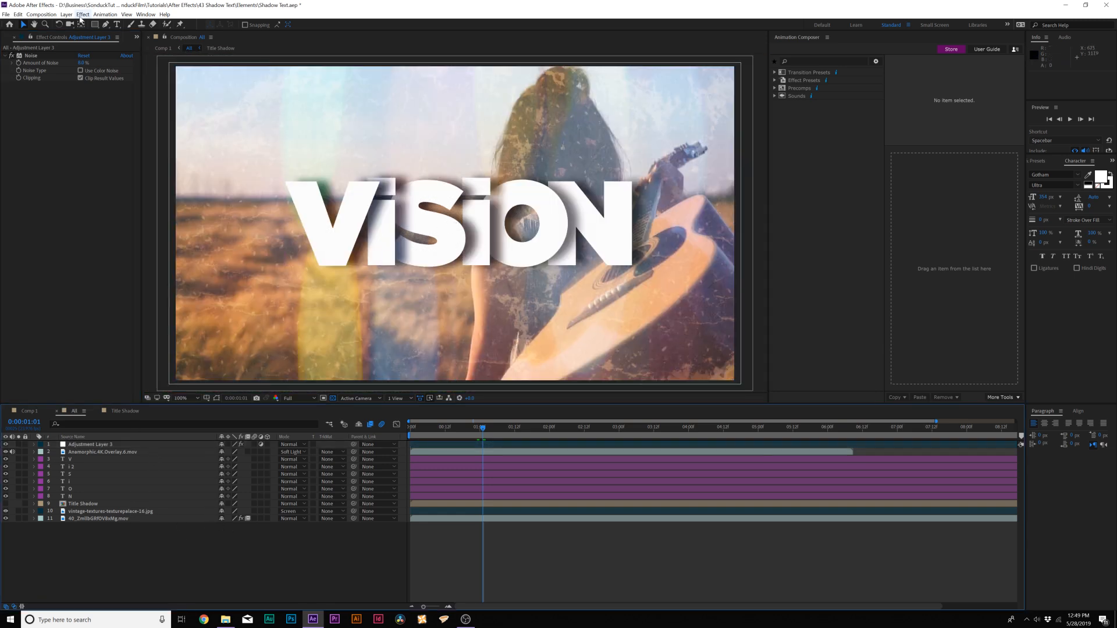
Create Null 2 and parent all six letter layers to it.
{"action": "left_click", "coordinate": [65, 14]}
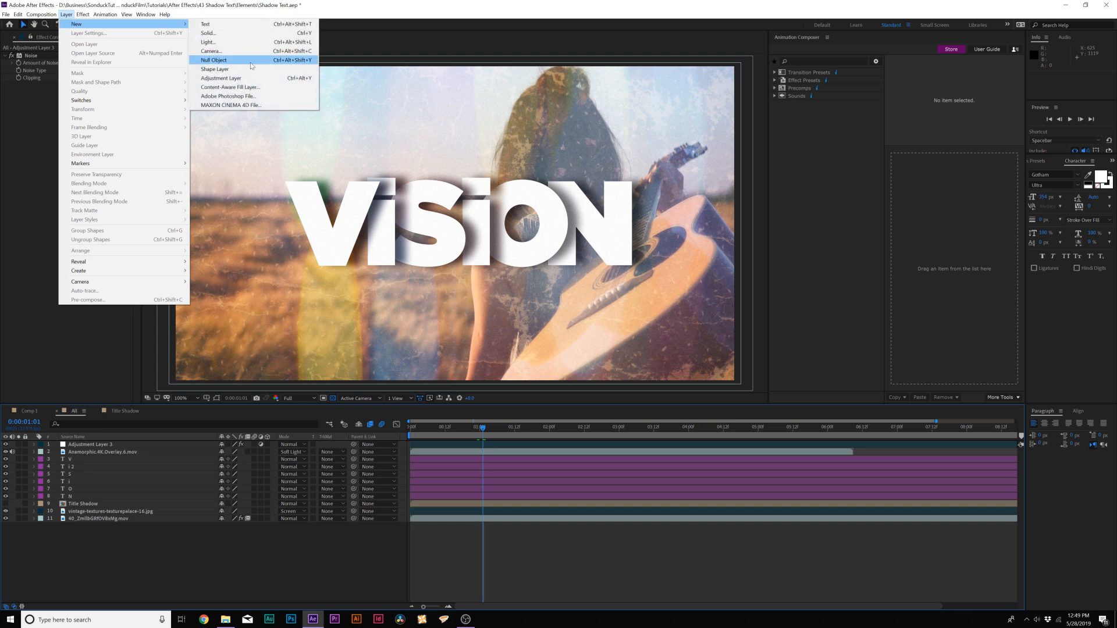
{"action": "left_click", "coordinate": [213, 60]}
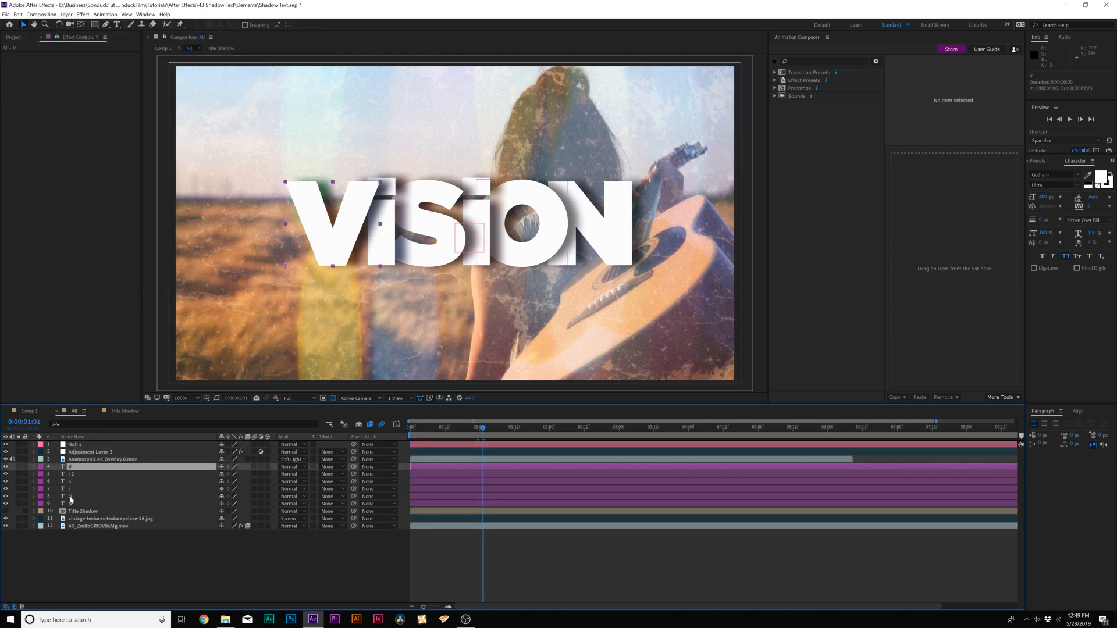
{"action": "left_click", "coordinate": [77, 467]}
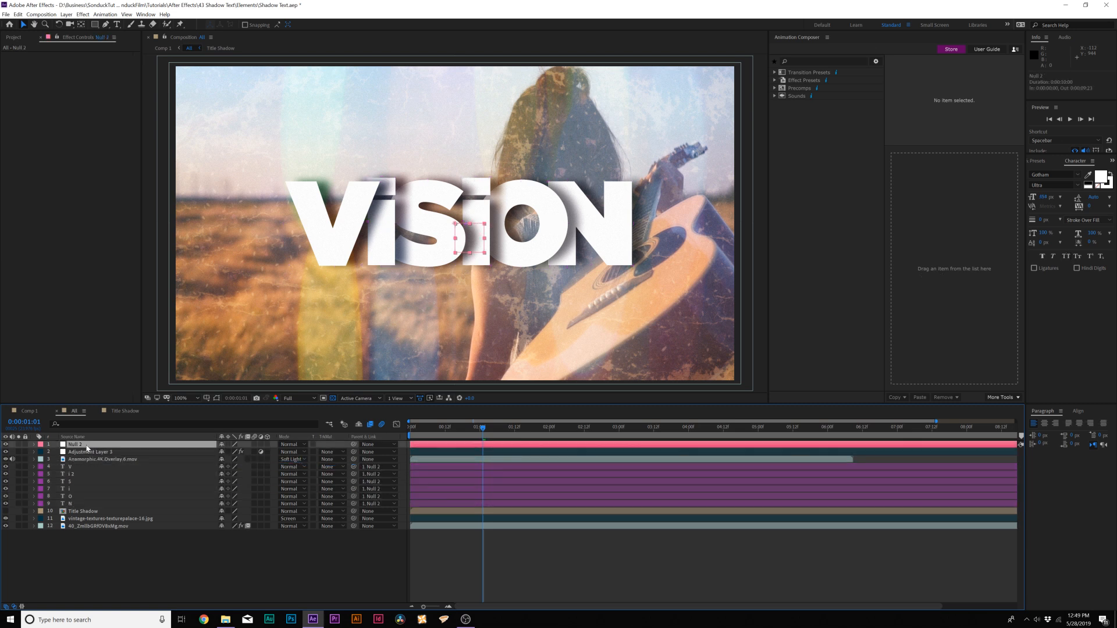
{"action": "left_click", "coordinate": [34, 445]}
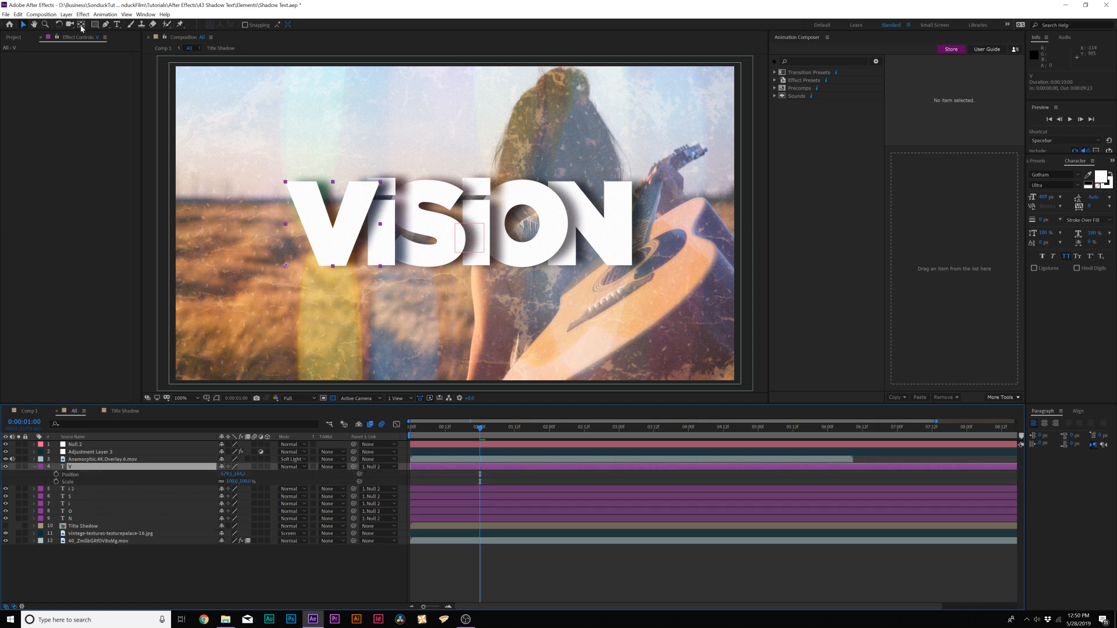
{"action": "mouse_move", "coordinate": [80, 24]}
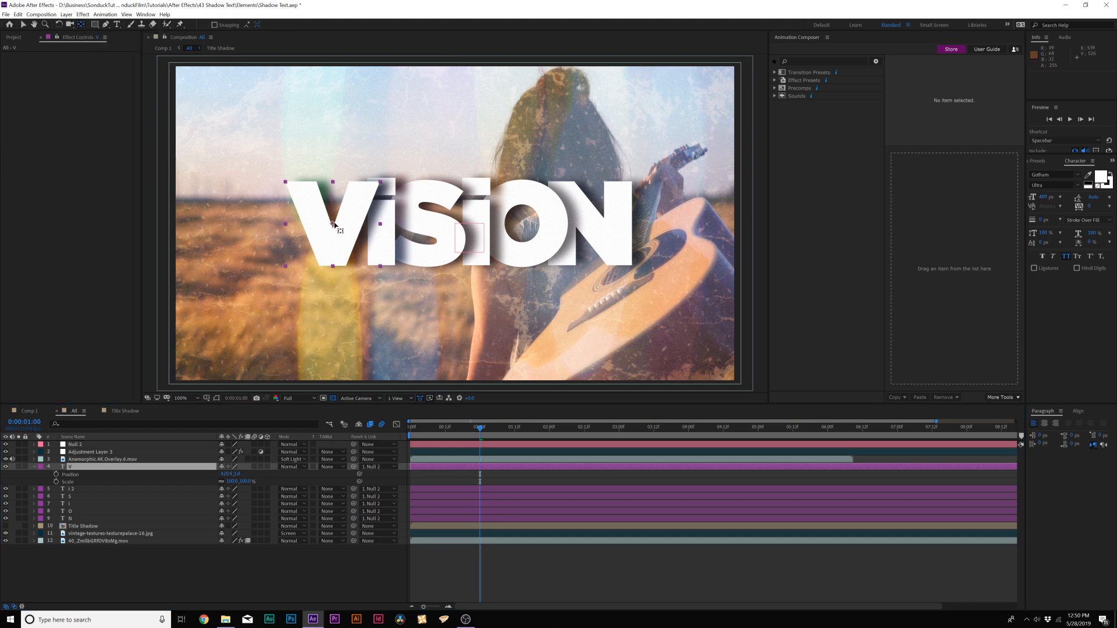
Set the V letter's starting Position keyframe and preview playback.
{"action": "left_click", "coordinate": [75, 482]}
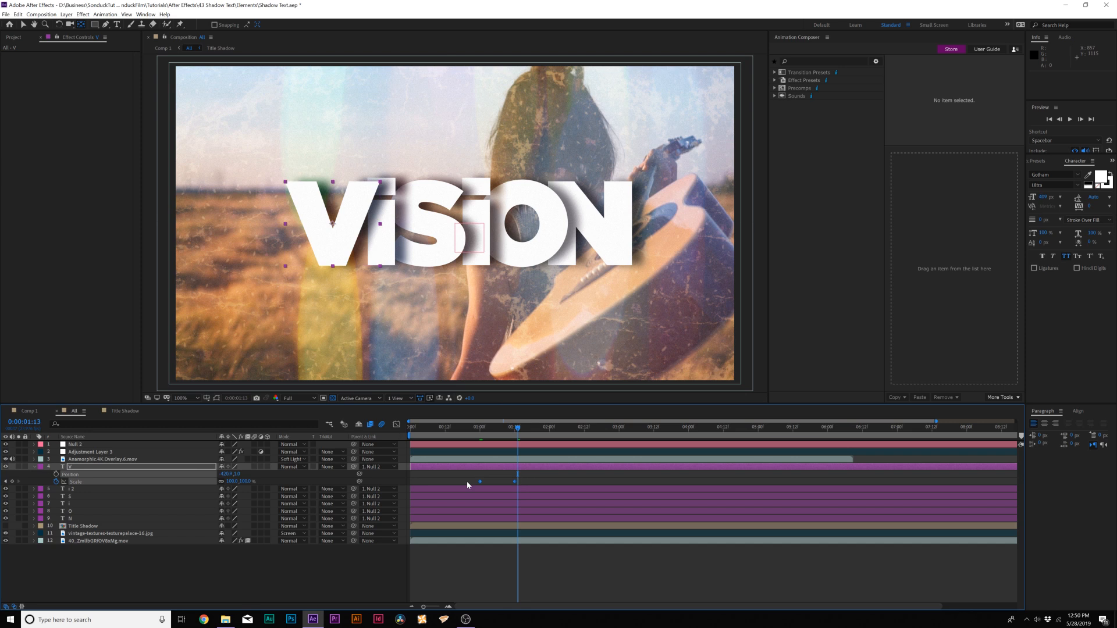
{"action": "key", "text": "space"}
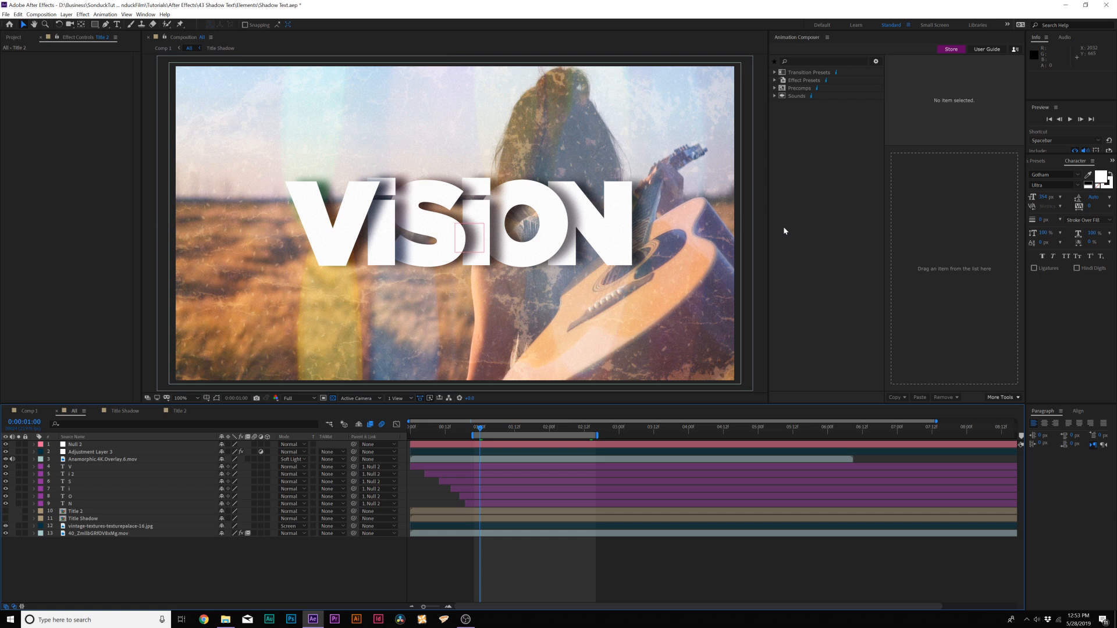
{"action": "mouse_move", "coordinate": [810, 100]}
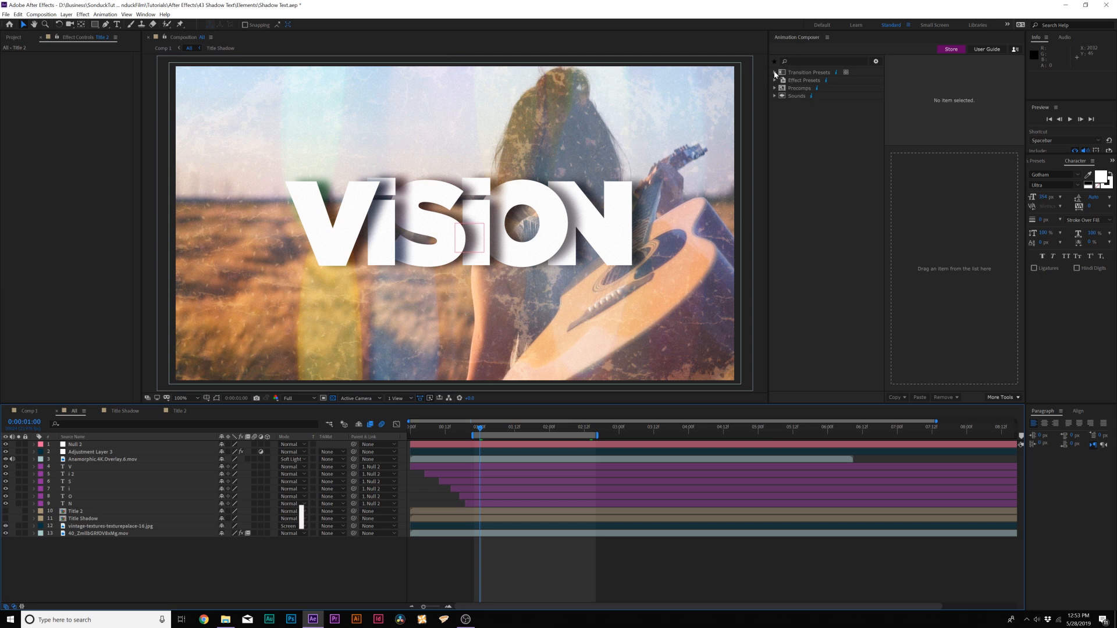
Browse Animation Composer's 2D Layer Transformations Scale presets and reposition the Transition Shifter panel.
{"action": "left_click", "coordinate": [775, 72]}
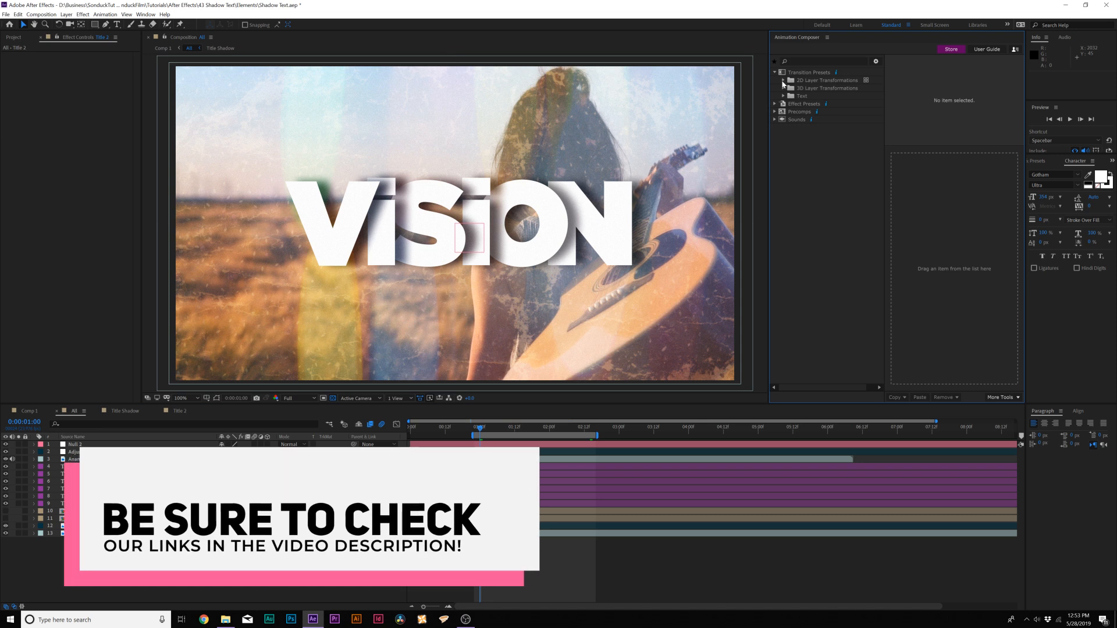
{"action": "left_click", "coordinate": [783, 81]}
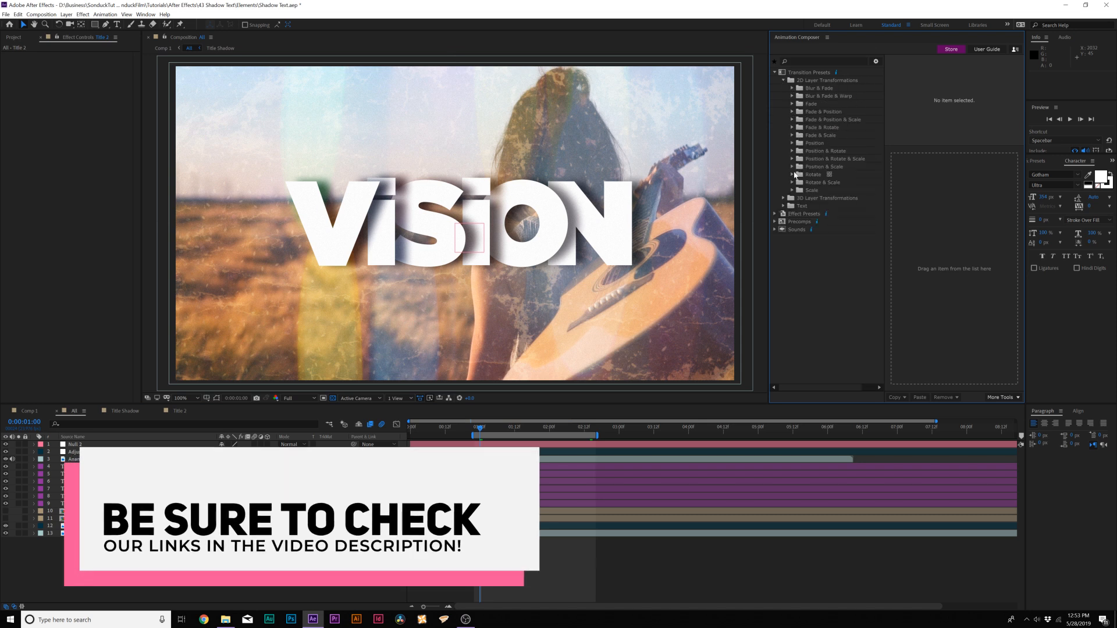
{"action": "left_click", "coordinate": [792, 190]}
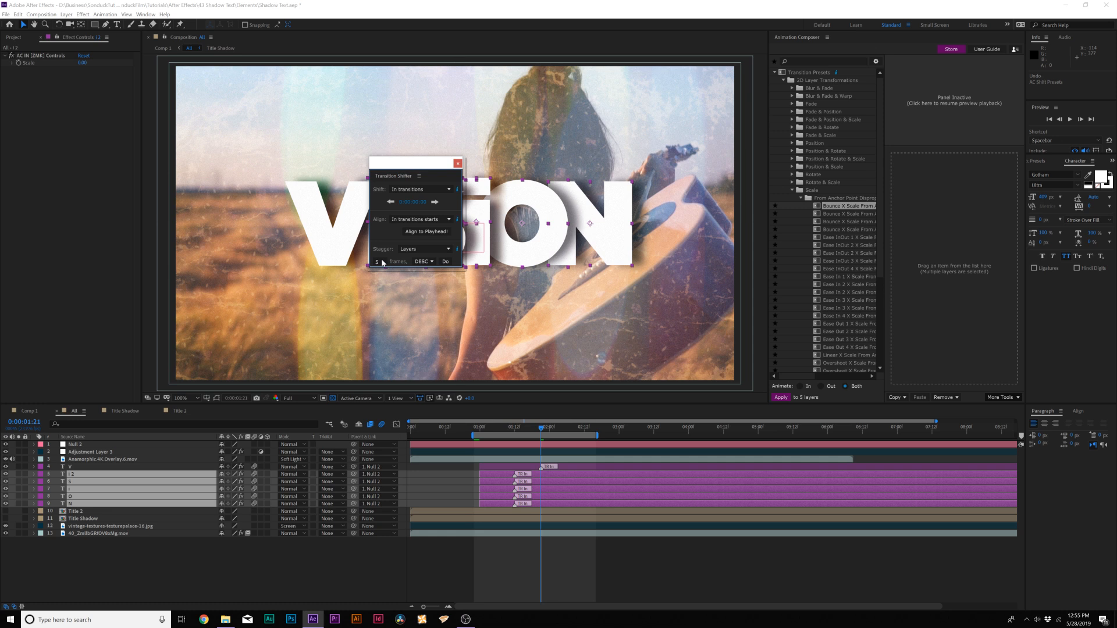
{"action": "left_click_drag", "start_coordinate": [413, 175], "coordinate": [239, 155]}
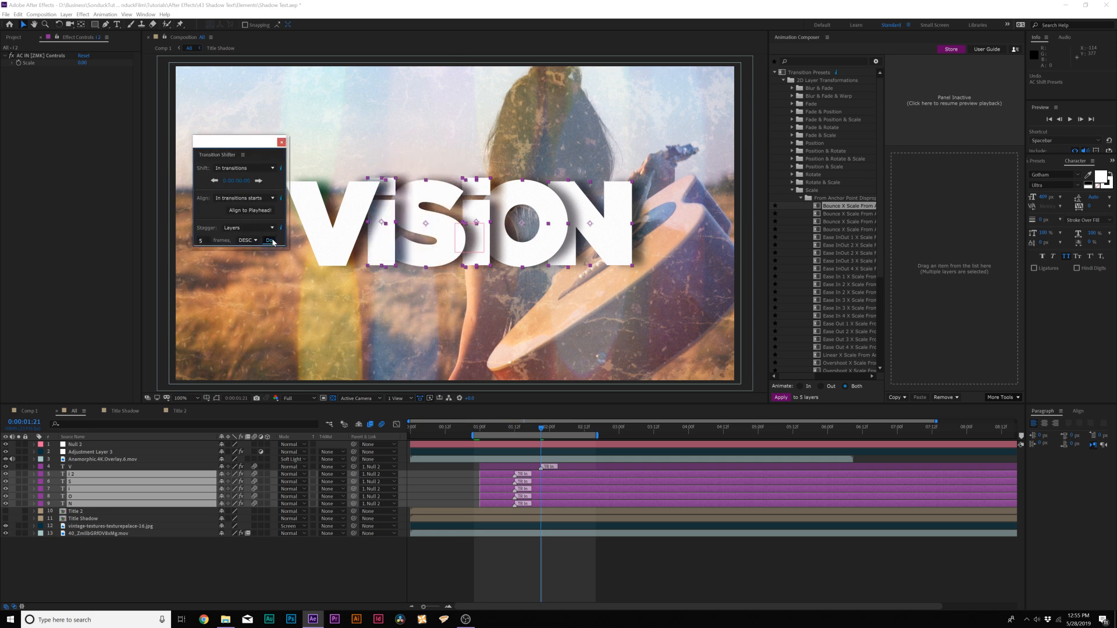